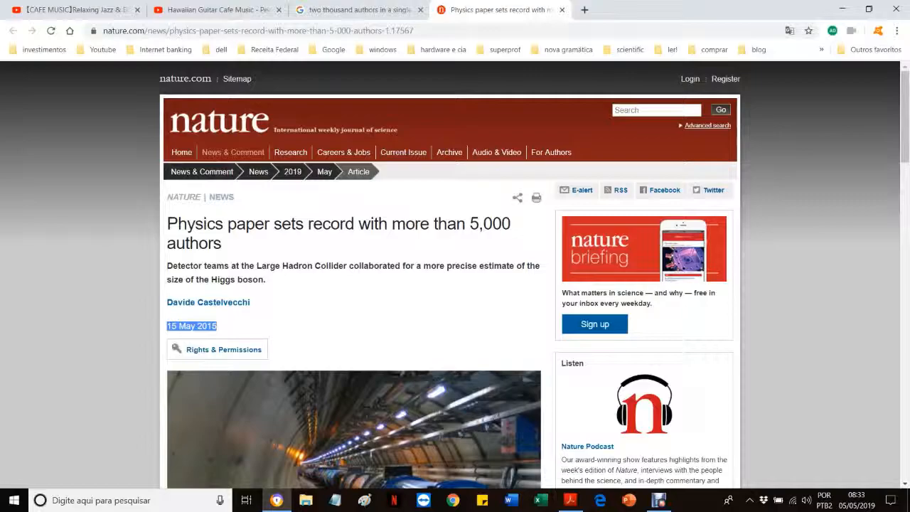
pyautogui.scroll(-3)
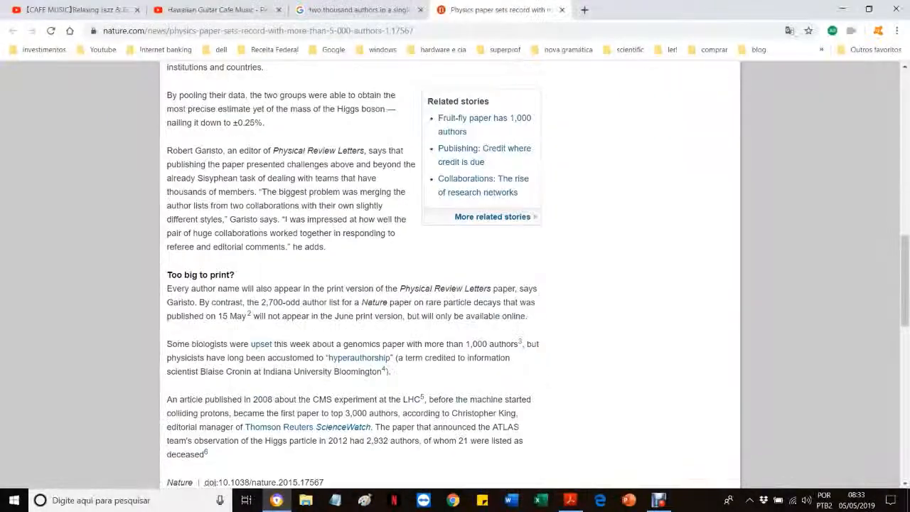
pyautogui.scroll(-3)
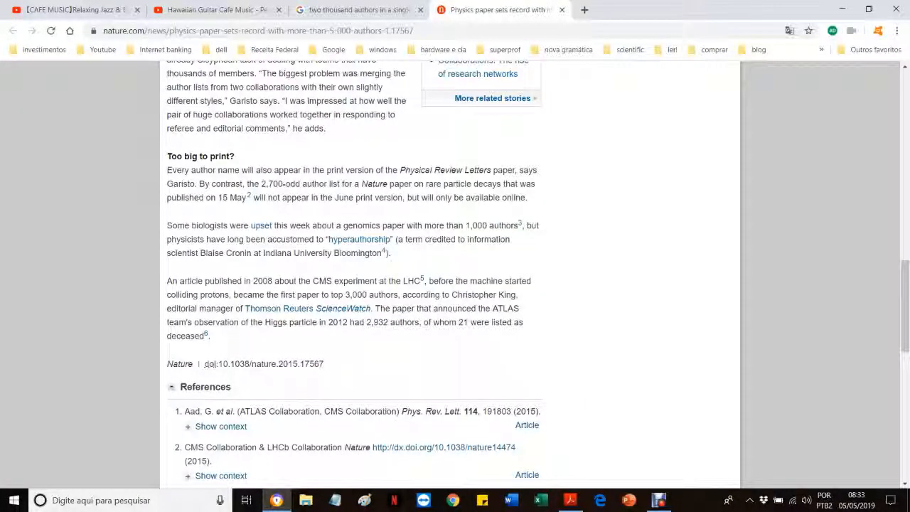
pyautogui.scroll(-3)
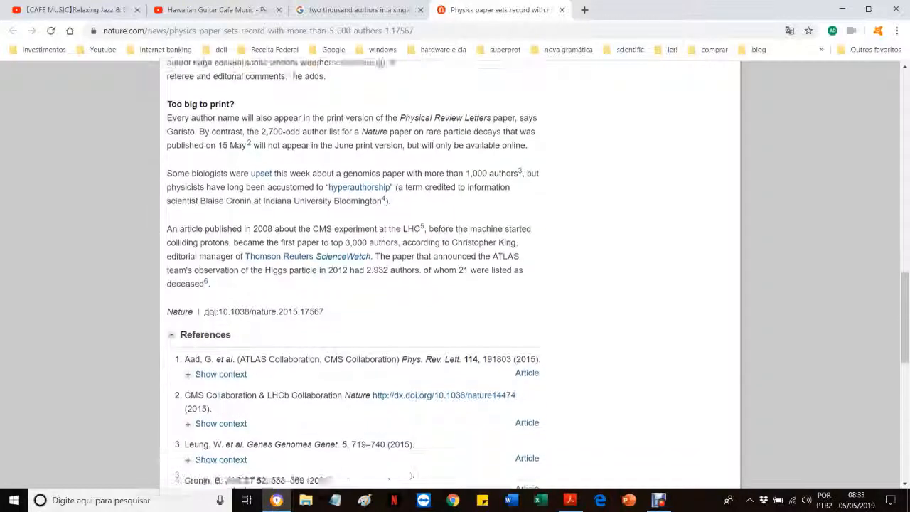
pyautogui.scroll(3)
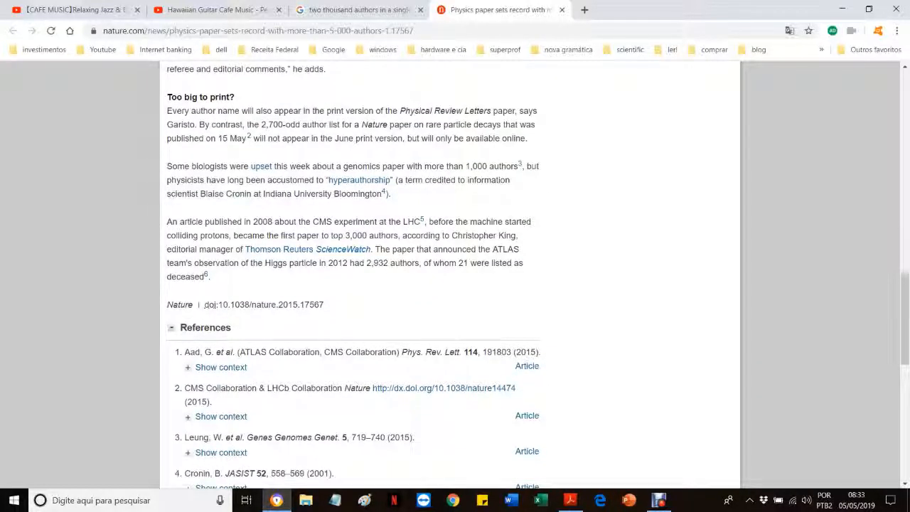
pyautogui.moveTo(167, 165); pyautogui.dragTo(519, 165)
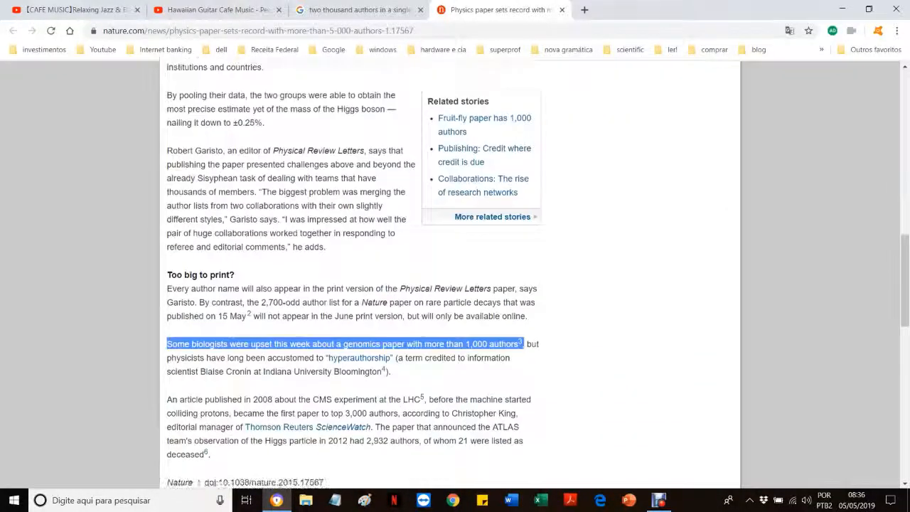
pyautogui.scroll(3)
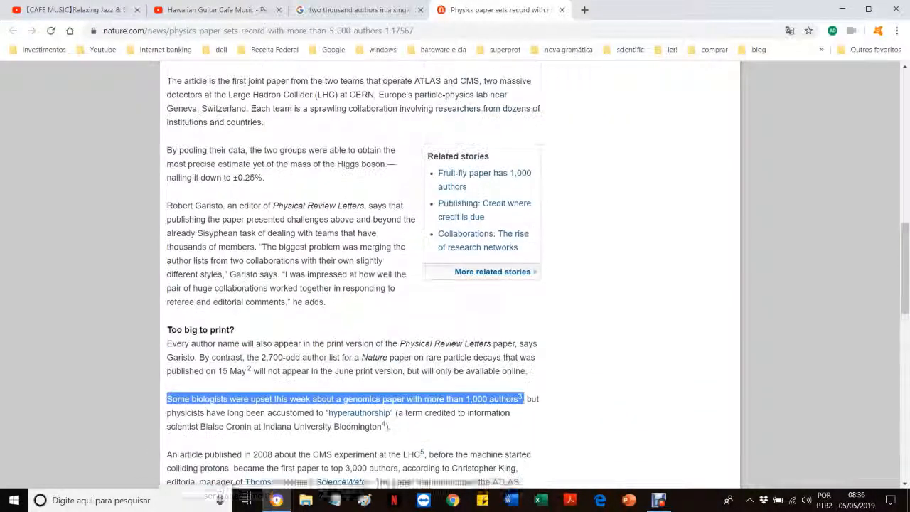
pyautogui.scroll(3)
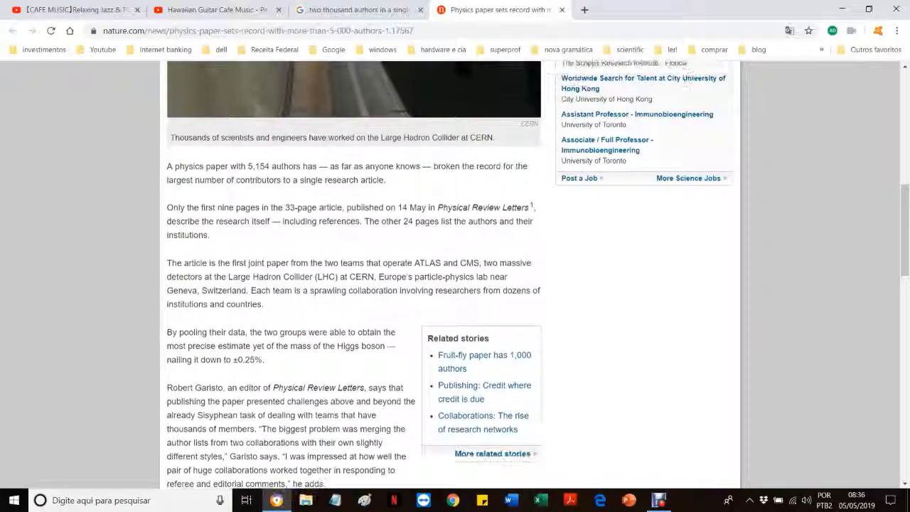
pyautogui.scroll(-3)
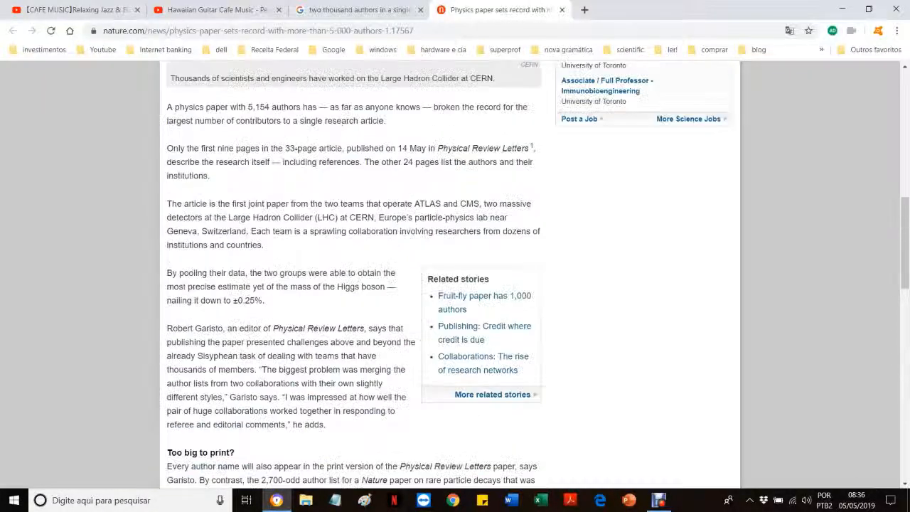
pyautogui.scroll(3)
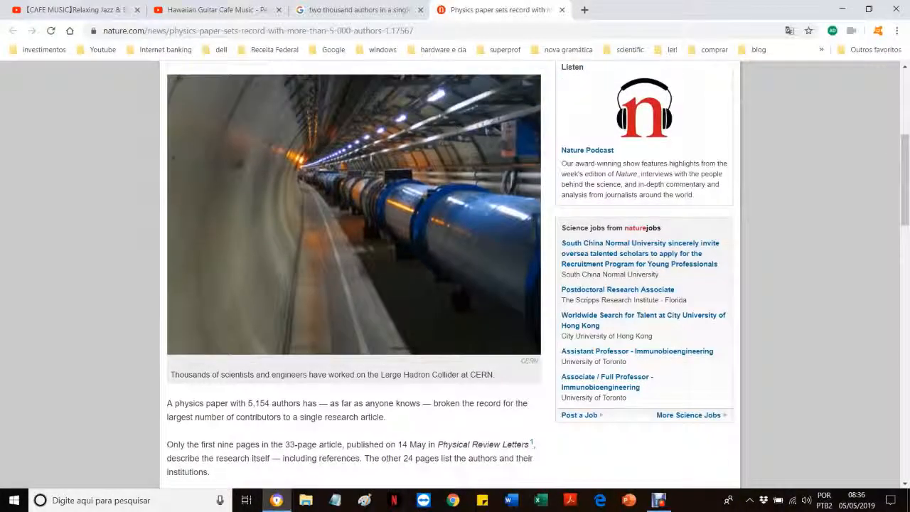
pyautogui.scroll(-3)
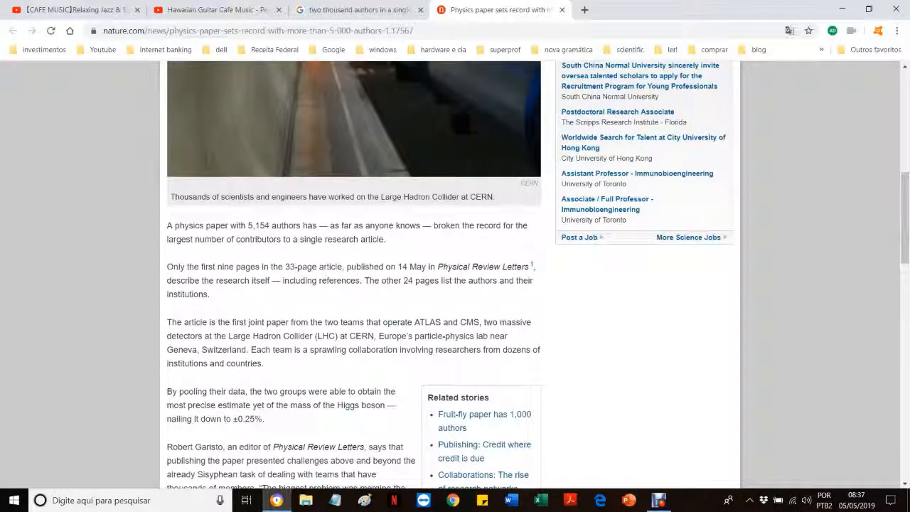
pyautogui.scroll(-3)
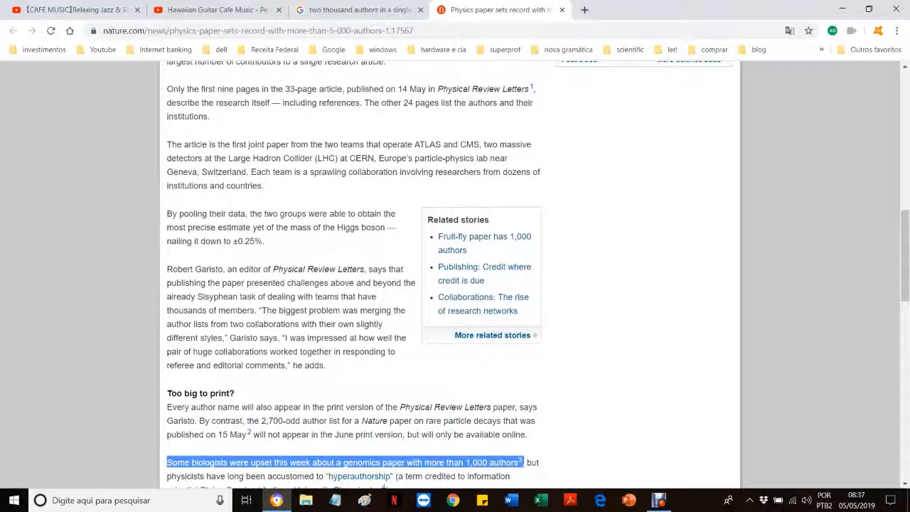
pyautogui.scroll(-3)
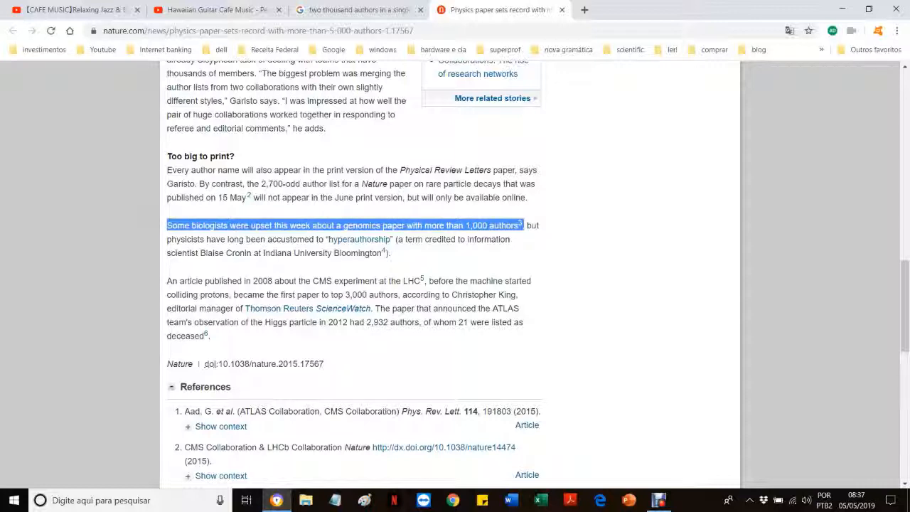
pyautogui.scroll(3)
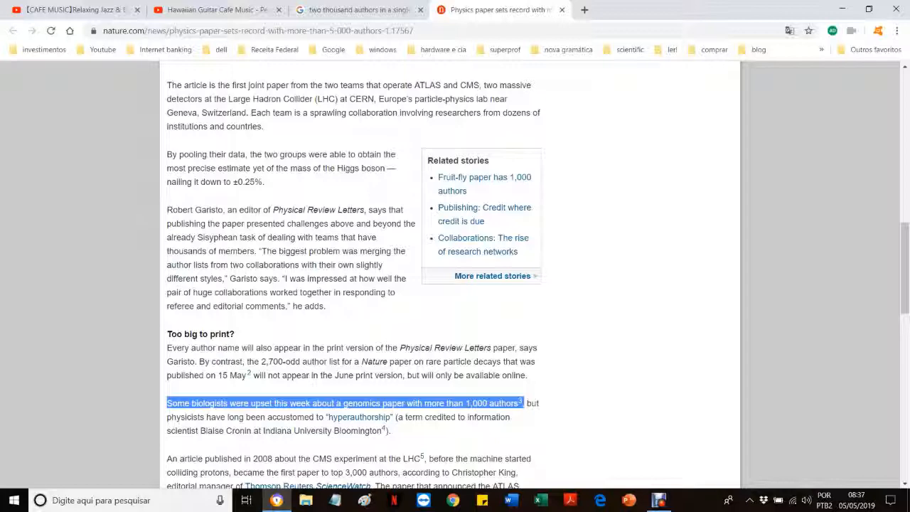
pyautogui.scroll(3)
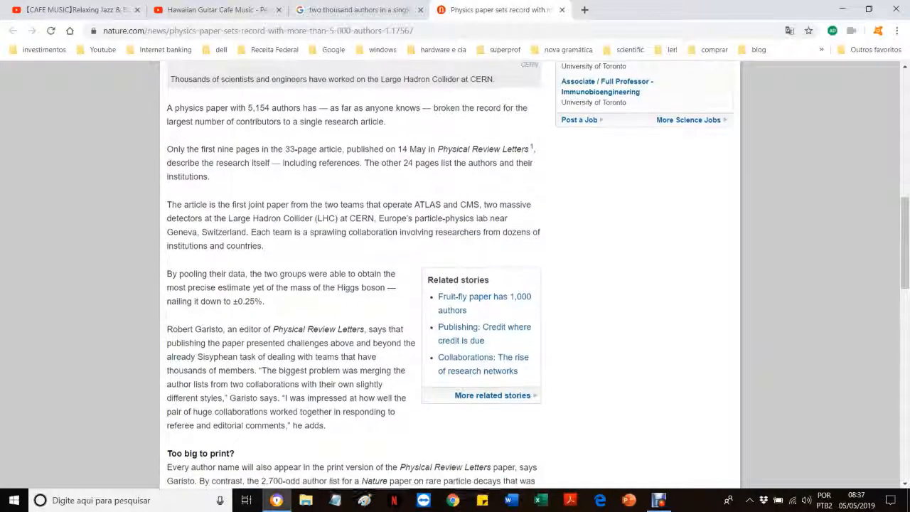
pyautogui.scroll(3)
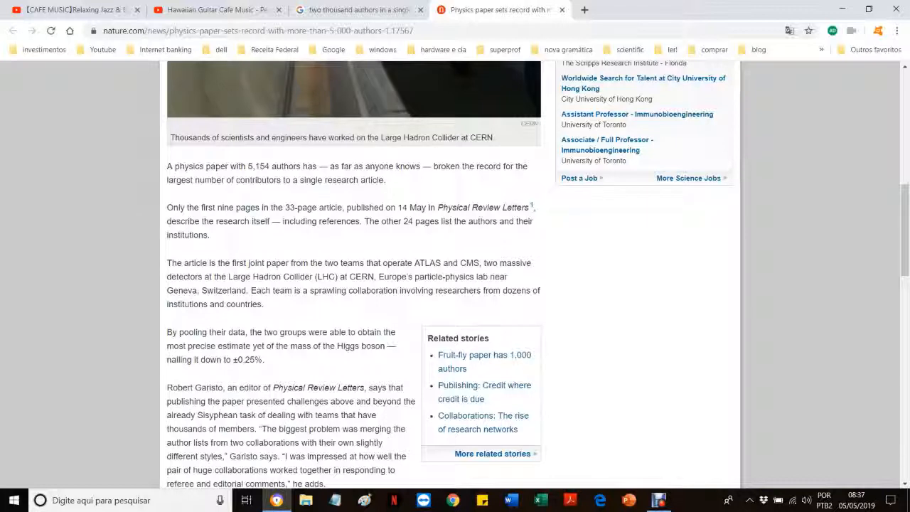
pyautogui.moveTo(168, 208); pyautogui.dragTo(367, 207)
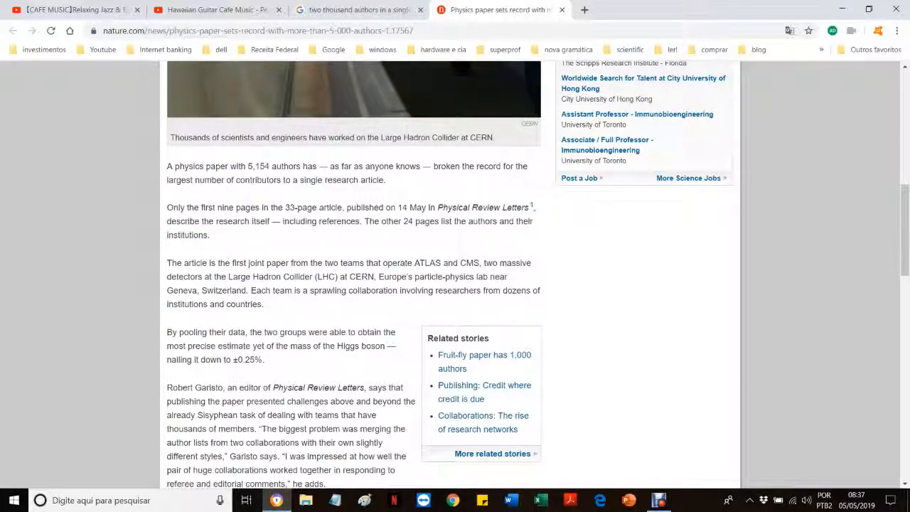
pyautogui.doubleClick(407, 221)
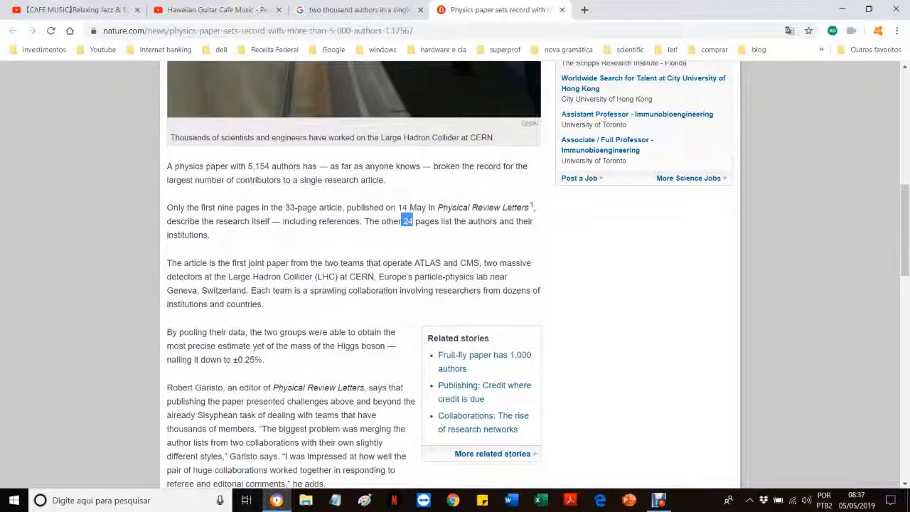
pyautogui.scroll(3)
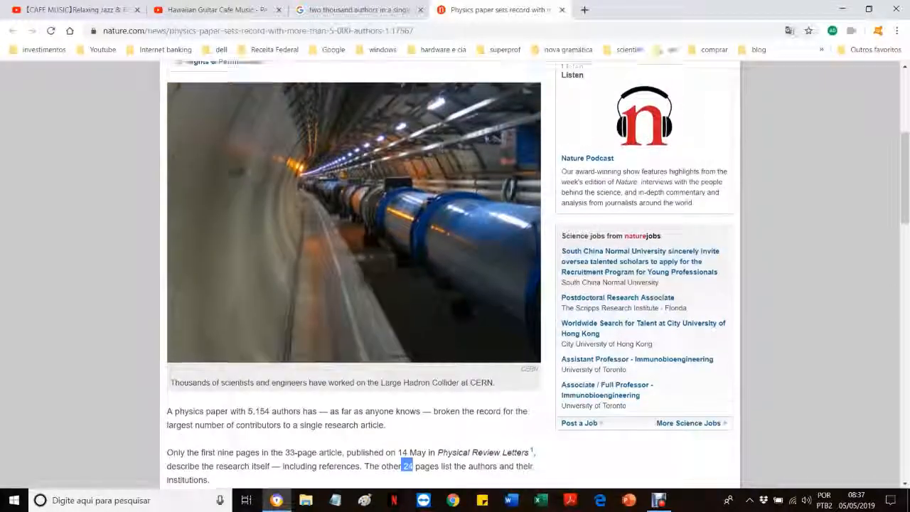
pyautogui.scroll(3)
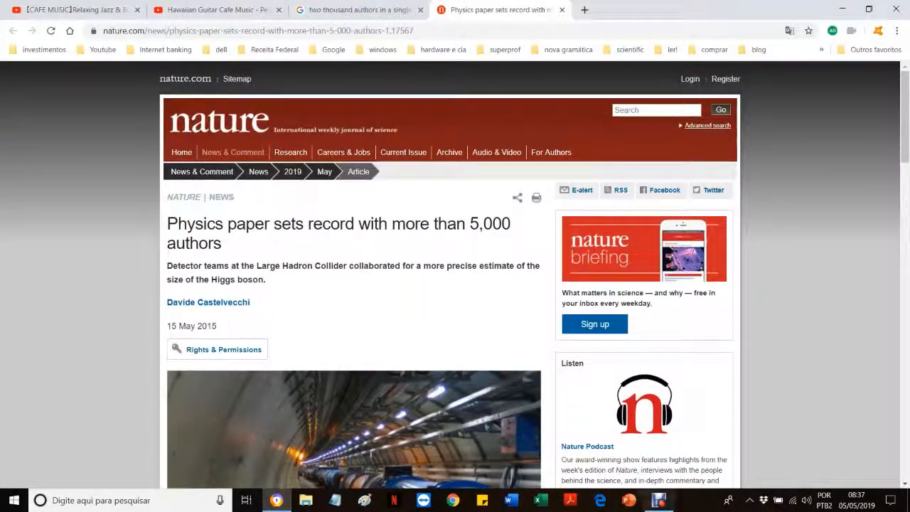